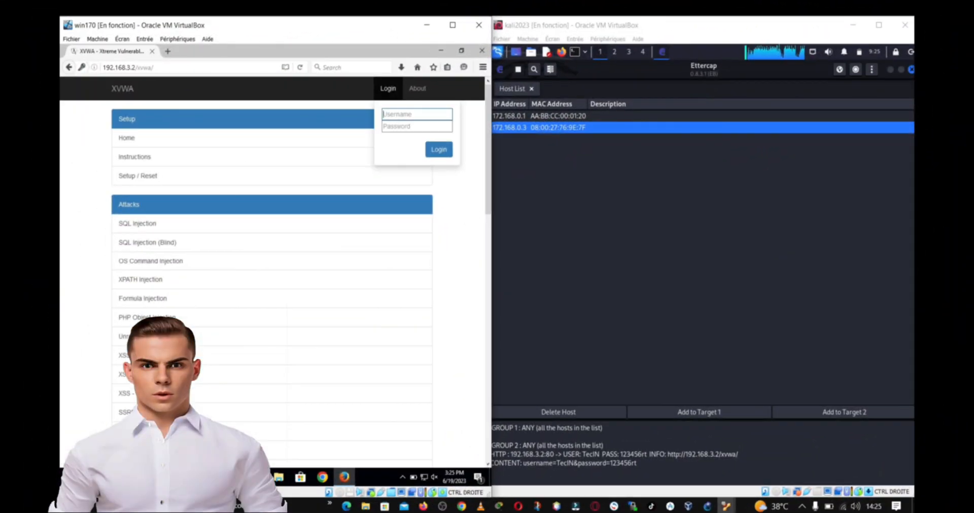
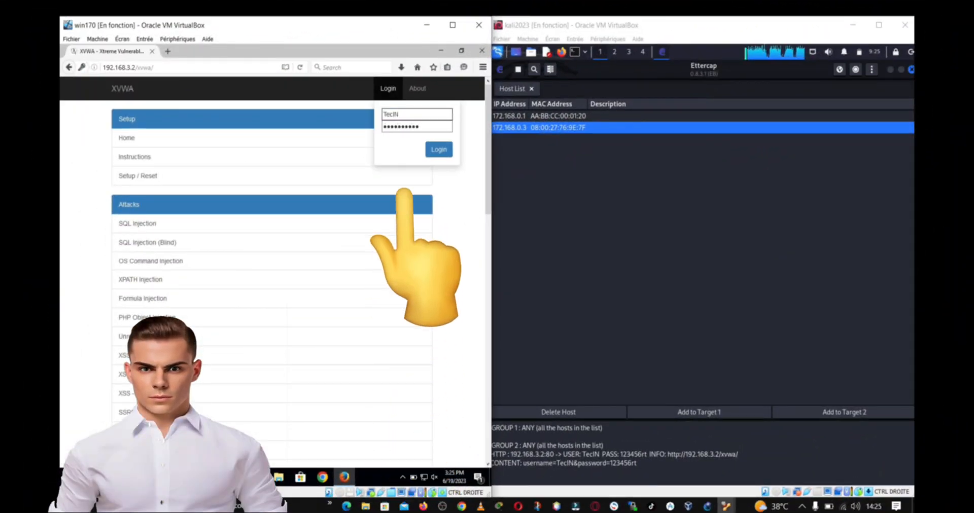
# - Submit the XVWA login with the entered credentials, then submit the Microsoft sign-in form
pyautogui.click(438, 149)
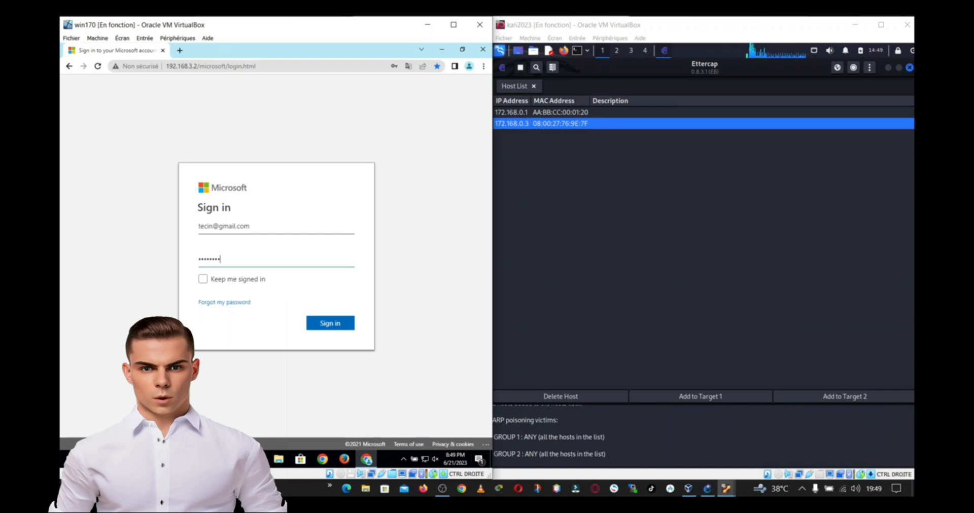
pyautogui.click(329, 324)
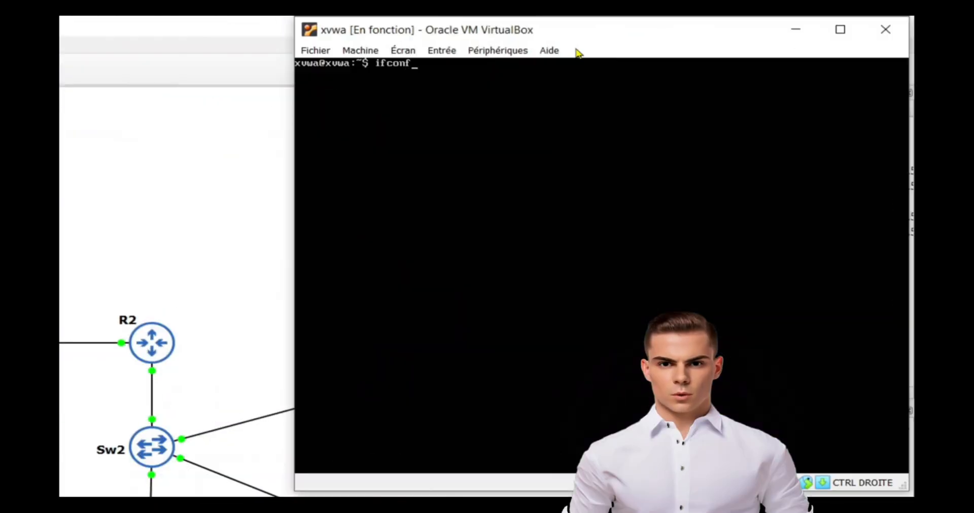
# - Run ifconfig in the xvwa server terminal to show its address
pyautogui.write('ig')
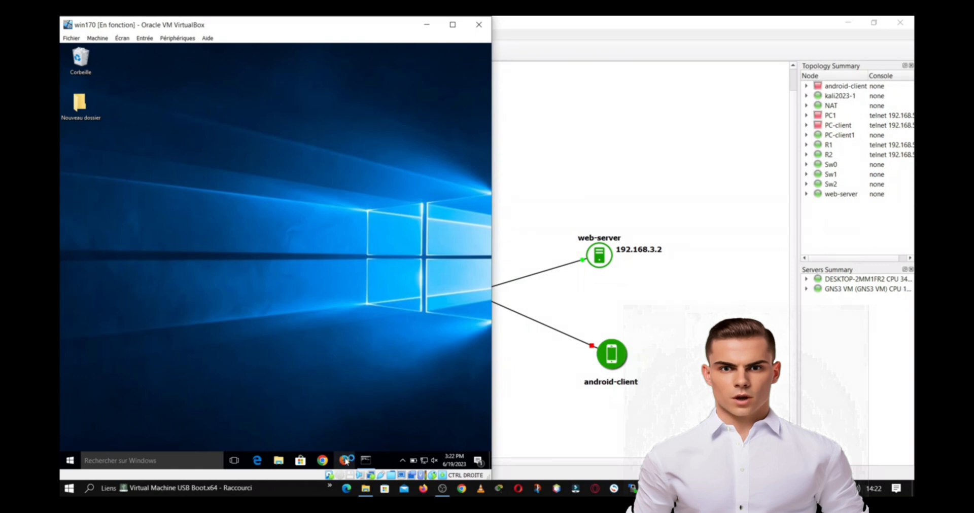
pyautogui.click(345, 460)
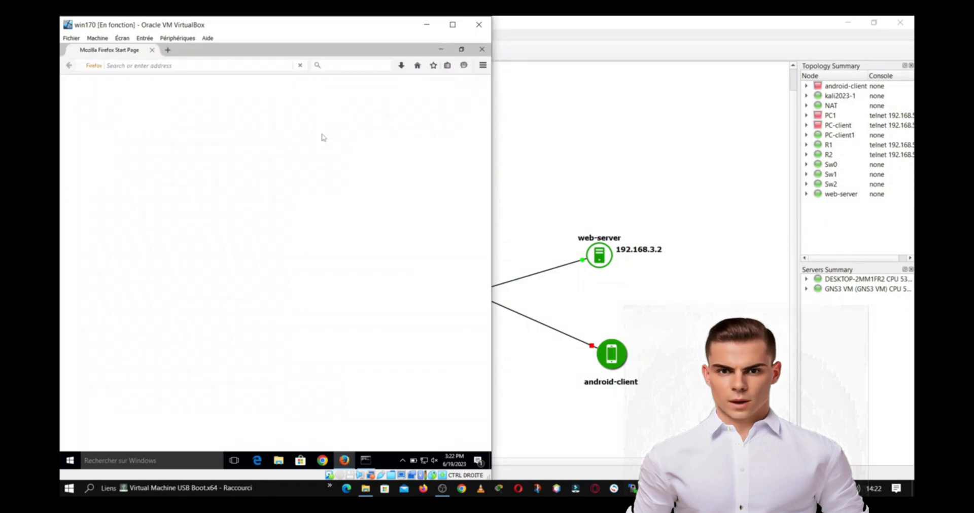
pyautogui.write('http:')
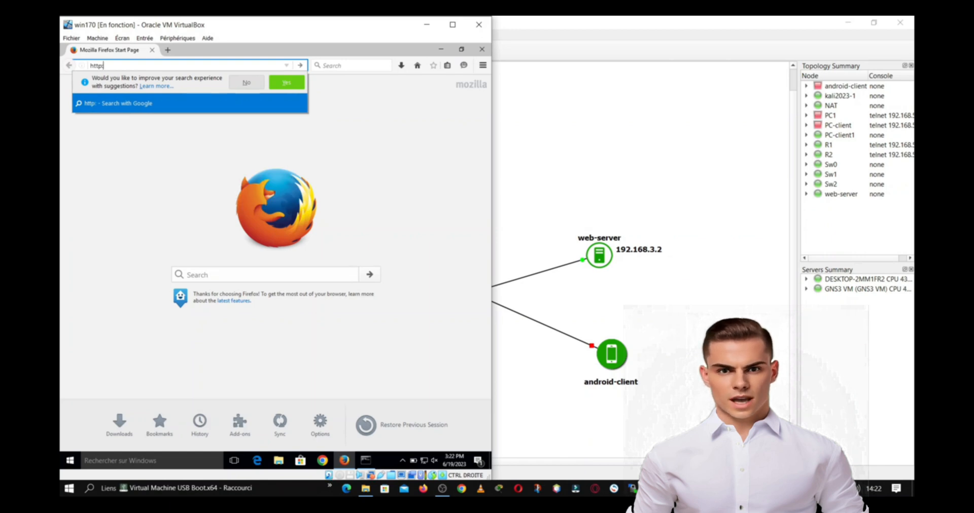
pyautogui.write('192.168.133.253')
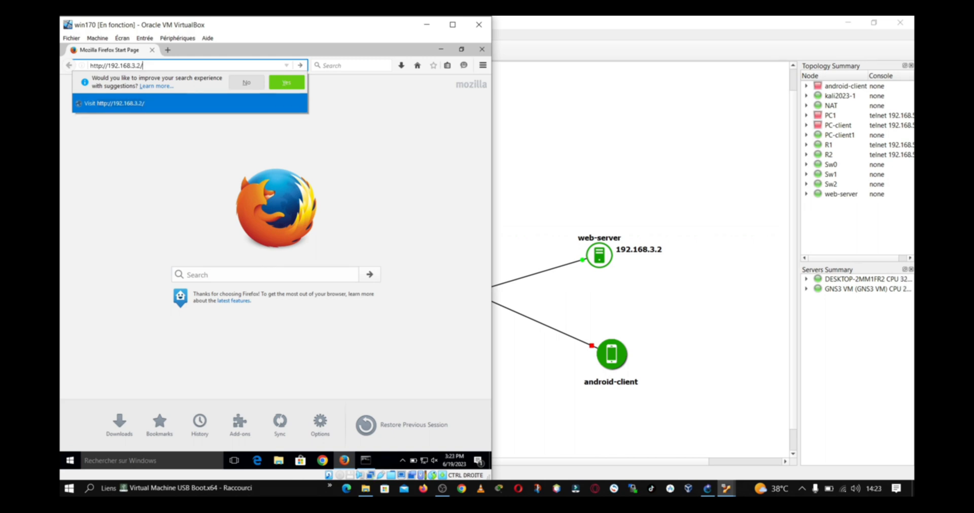
pyautogui.write('xvwa/')
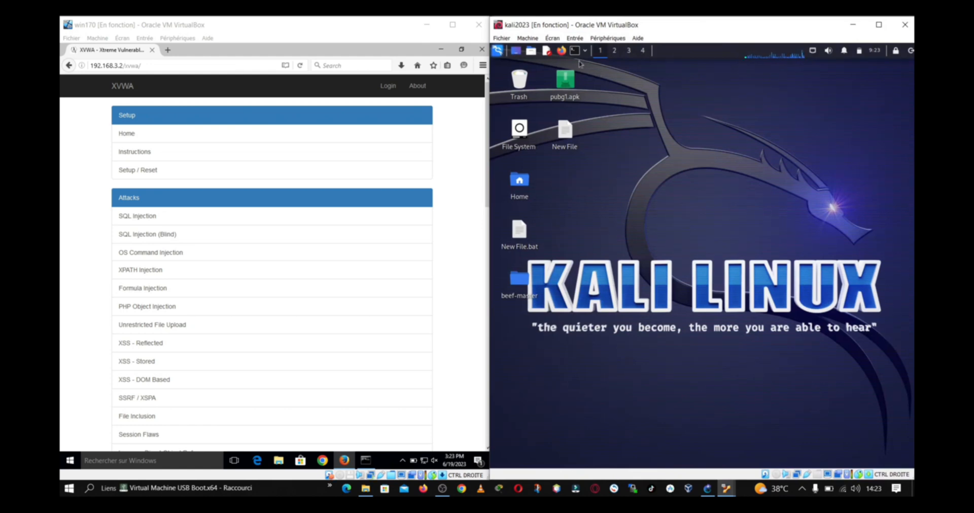
# - Start Ettercap on eth0, scan for hosts and select 172.168.0.3 as the victim
pyautogui.click(499, 51)
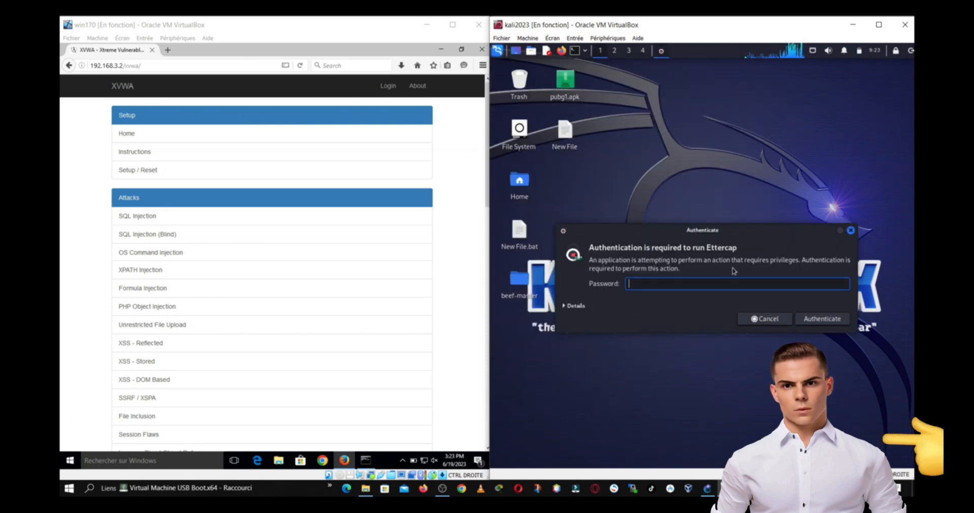
pyautogui.click(820, 319)
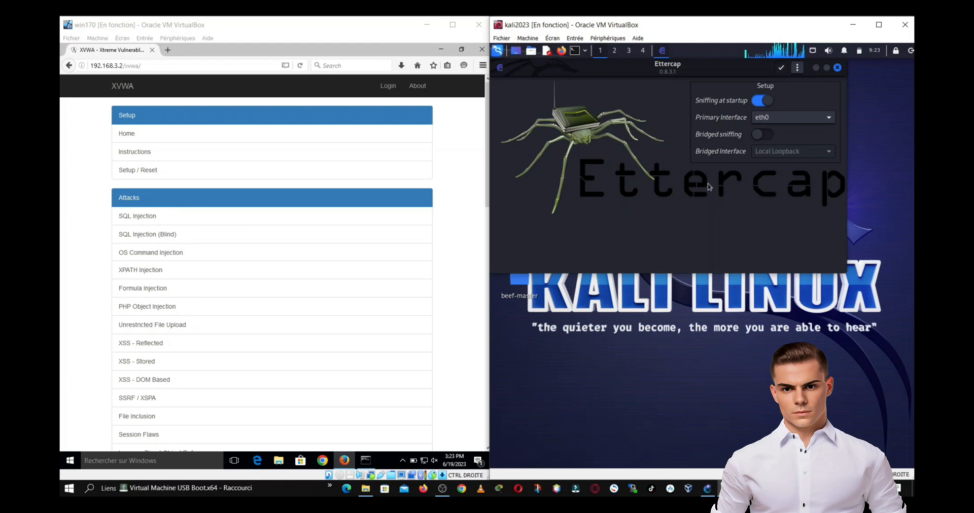
pyautogui.click(781, 67)
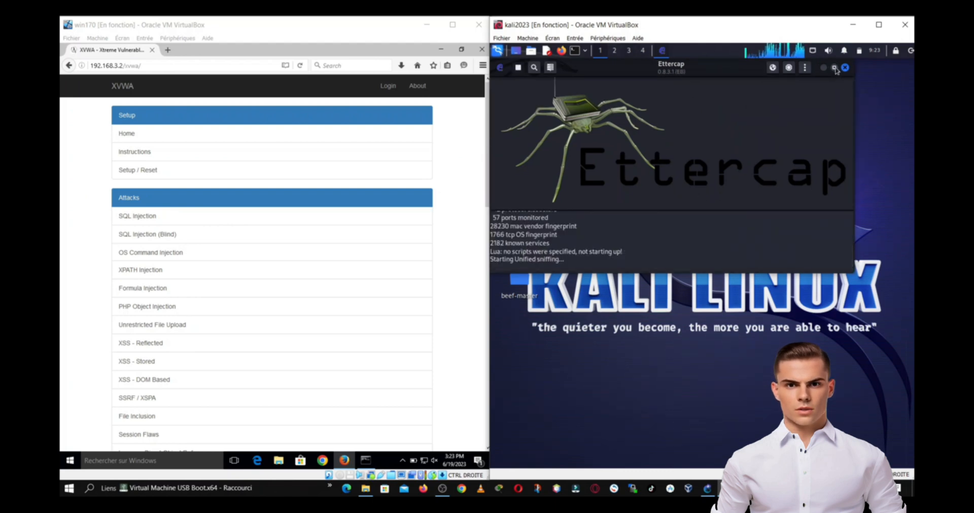
pyautogui.click(870, 67)
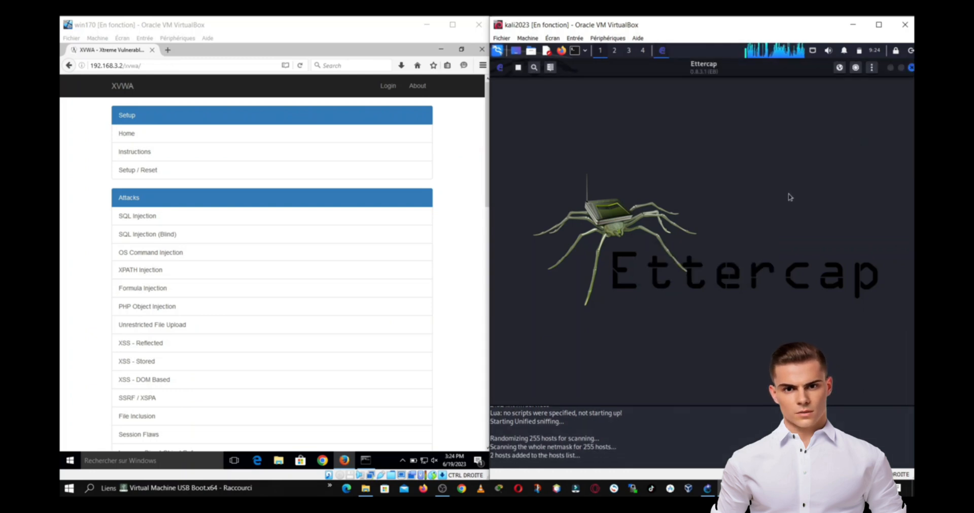
pyautogui.click(872, 67)
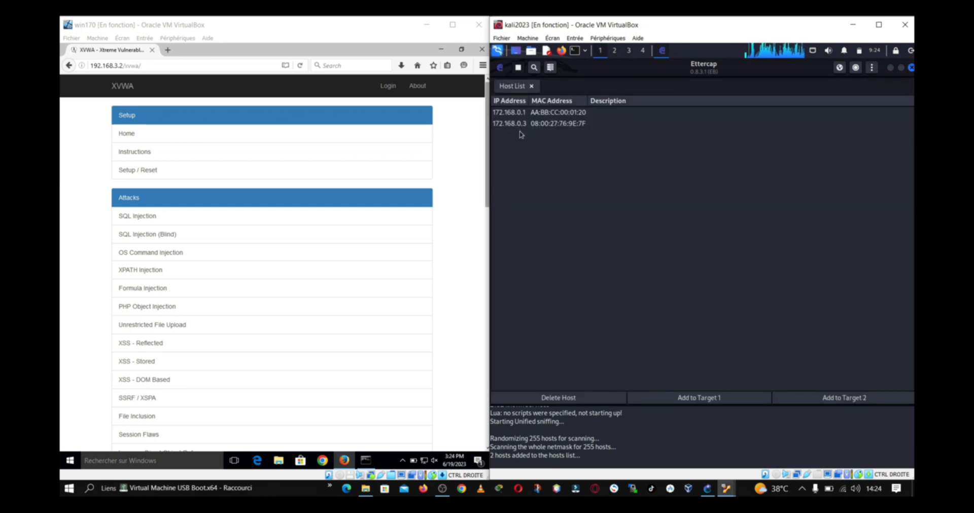
pyautogui.click(539, 123)
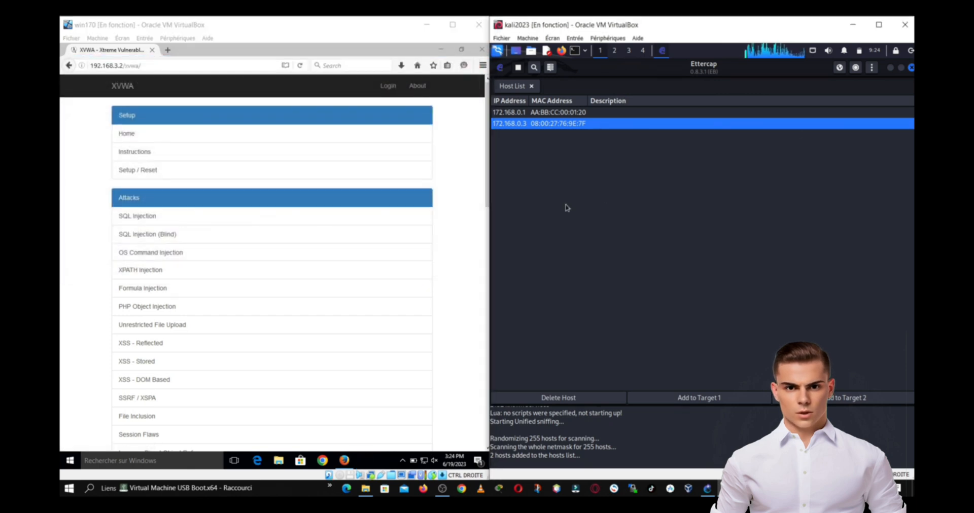
pyautogui.moveTo(839, 67)
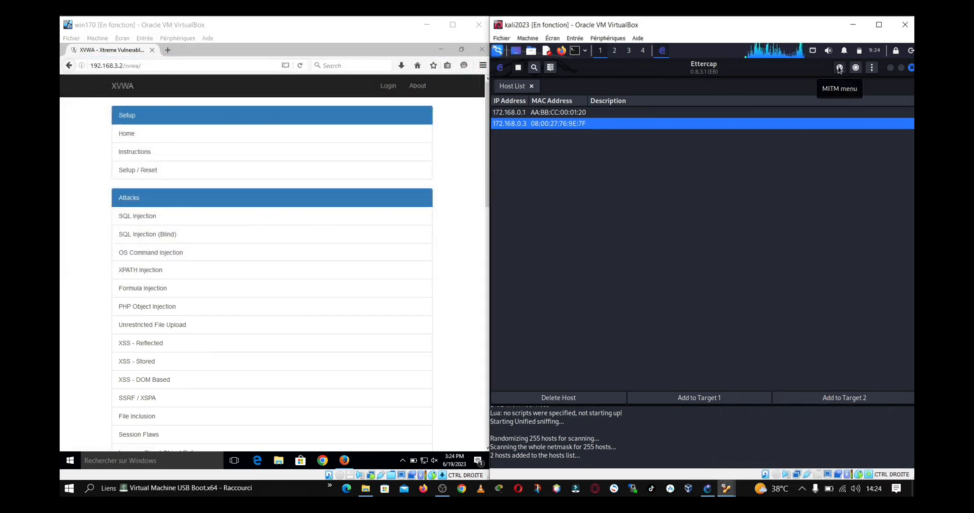
# - Start ARP poisoning on all hosts and submit a first XVWA login
pyautogui.click(839, 67)
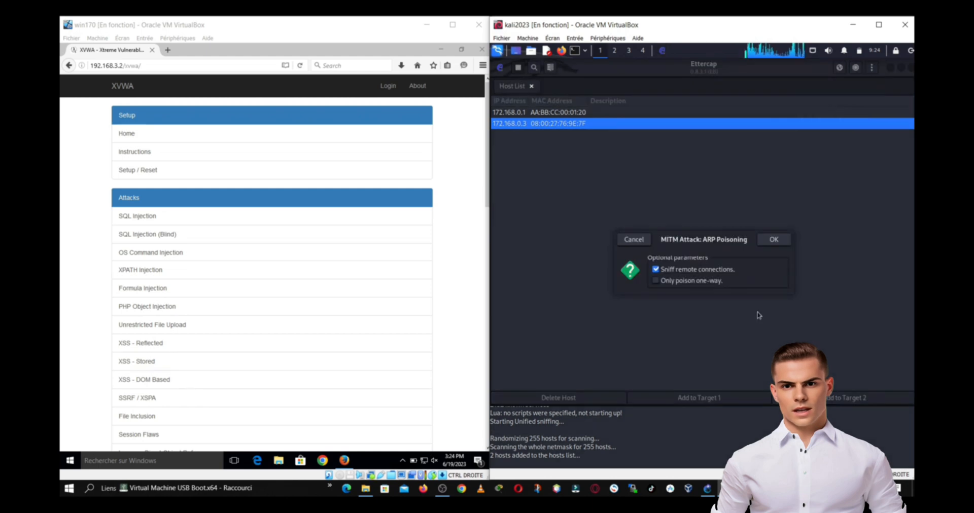
pyautogui.click(772, 239)
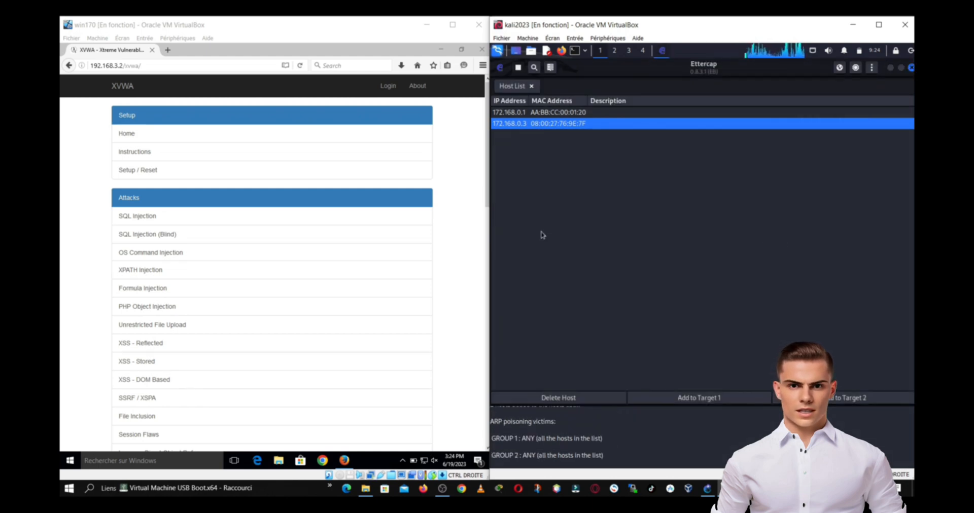
pyautogui.click(388, 87)
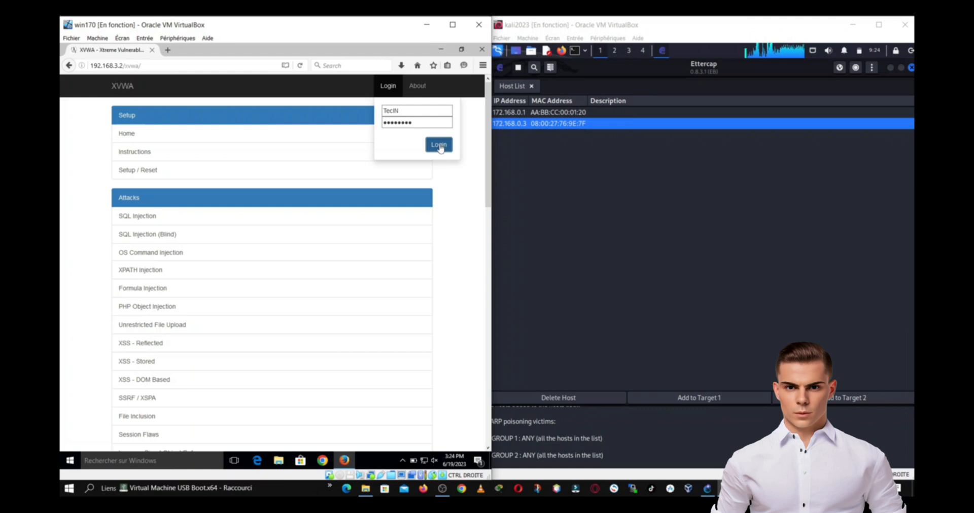
pyautogui.click(439, 145)
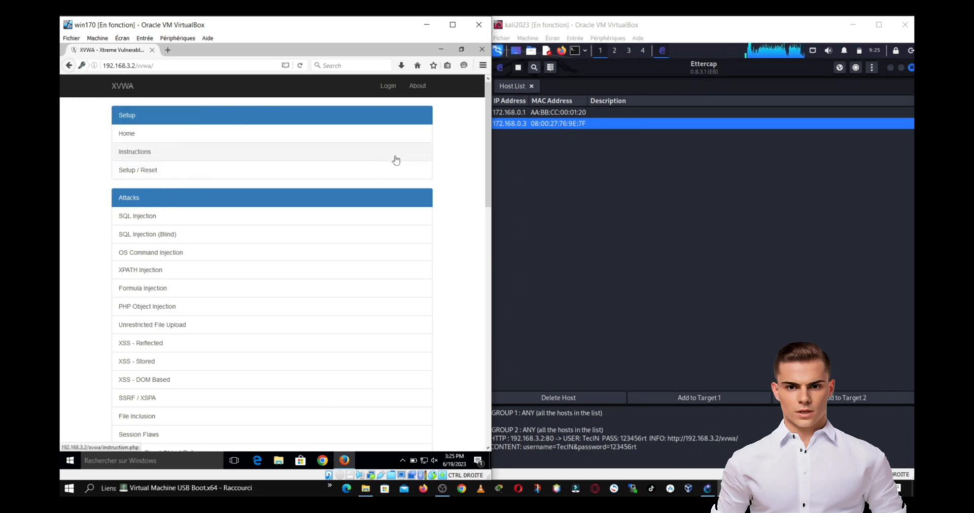
pyautogui.click(388, 86)
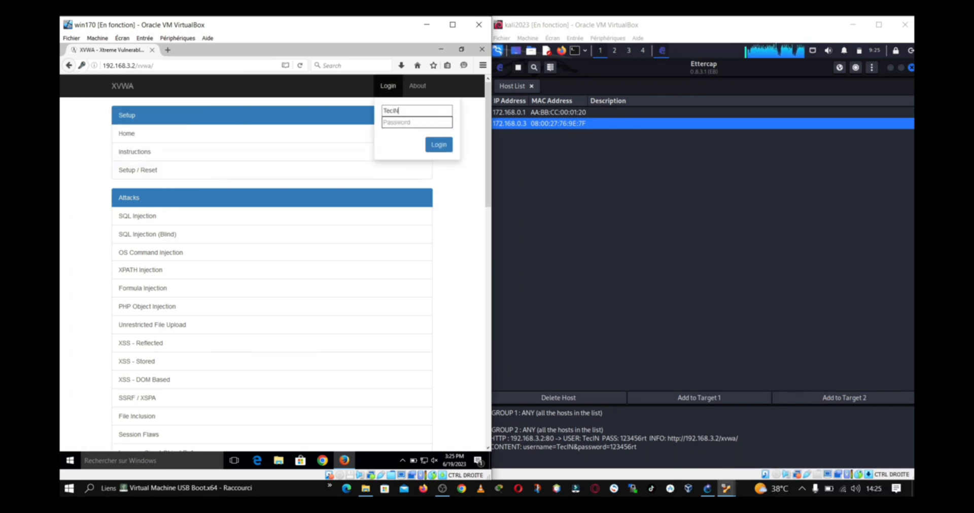
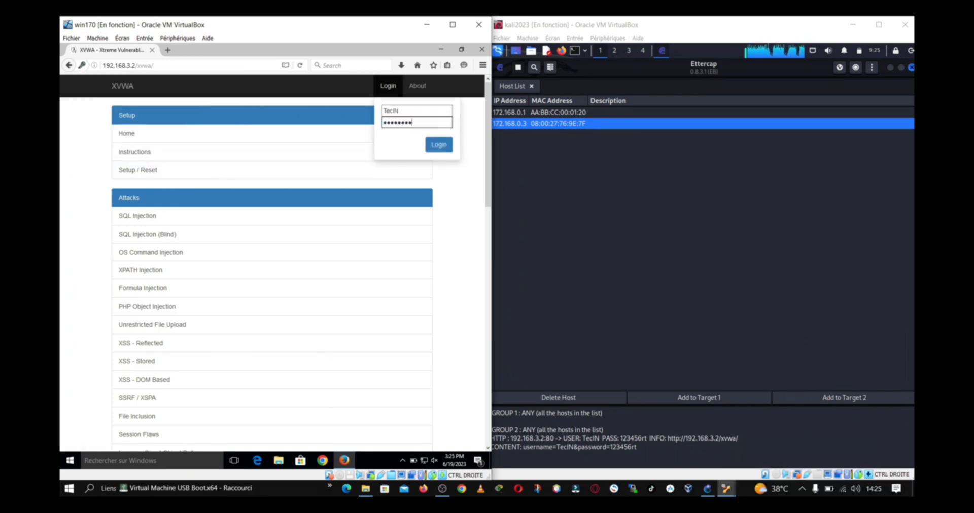
pyautogui.click(438, 144)
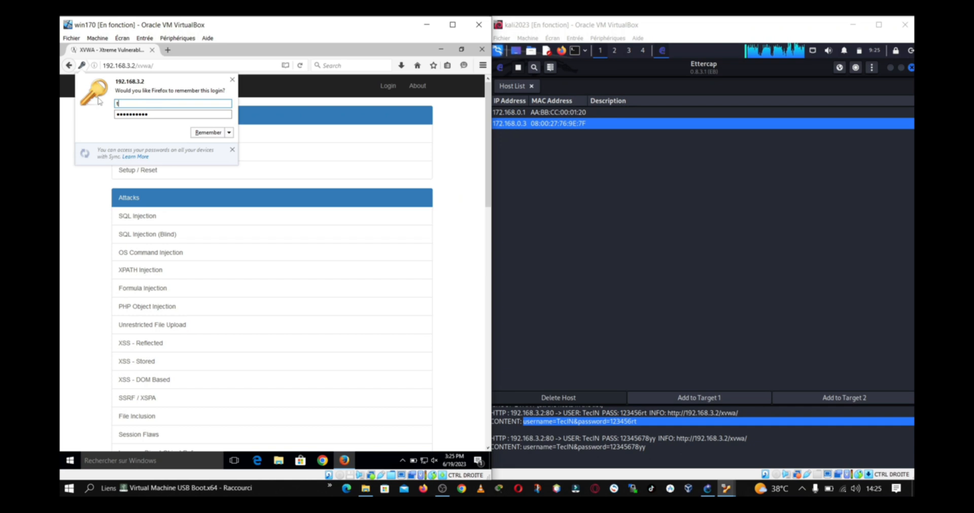
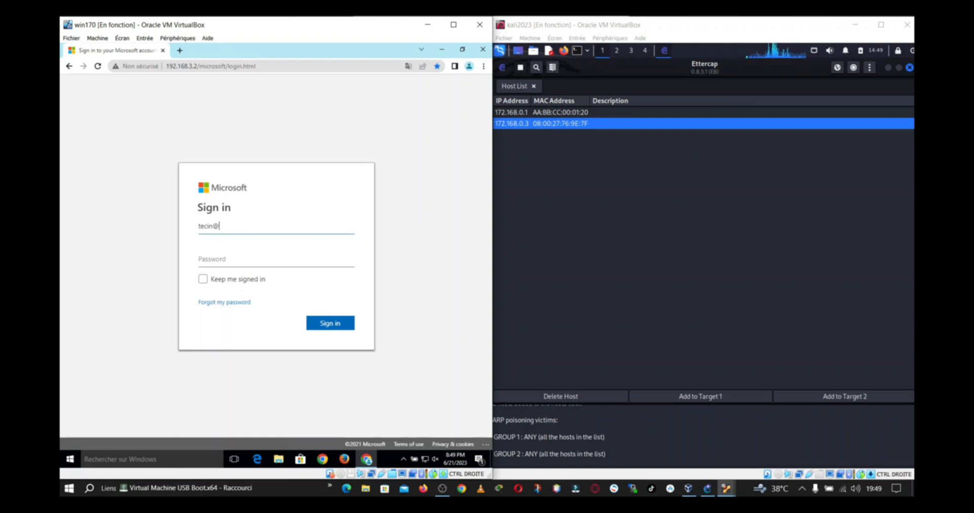
# - Complete the Microsoft sign-in with a gmail address and submit it for Ettercap to capture
pyautogui.write('gmail.com')
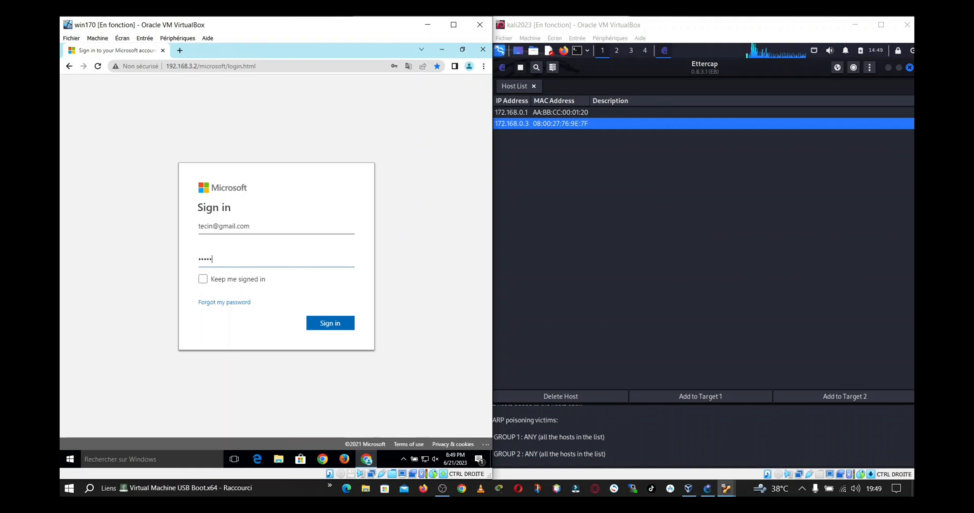
pyautogui.click(330, 324)
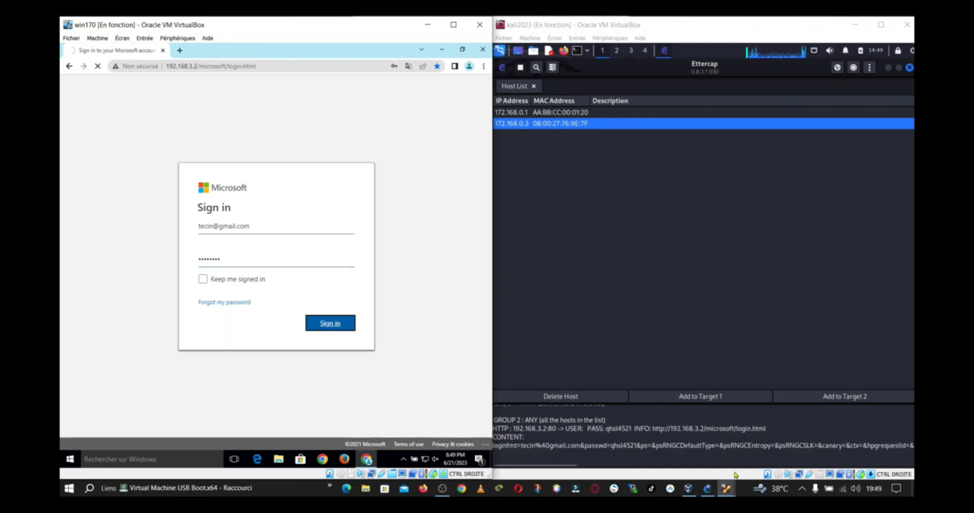
pyautogui.click(329, 323)
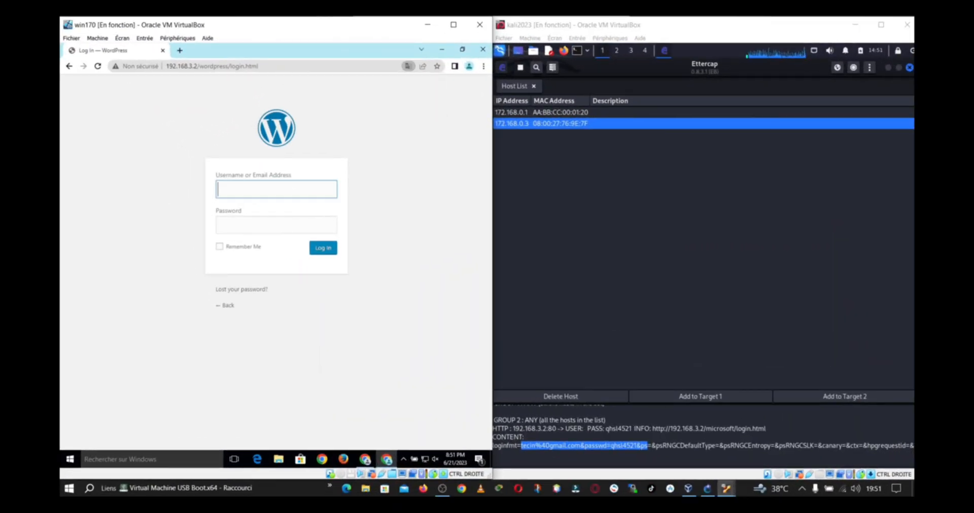
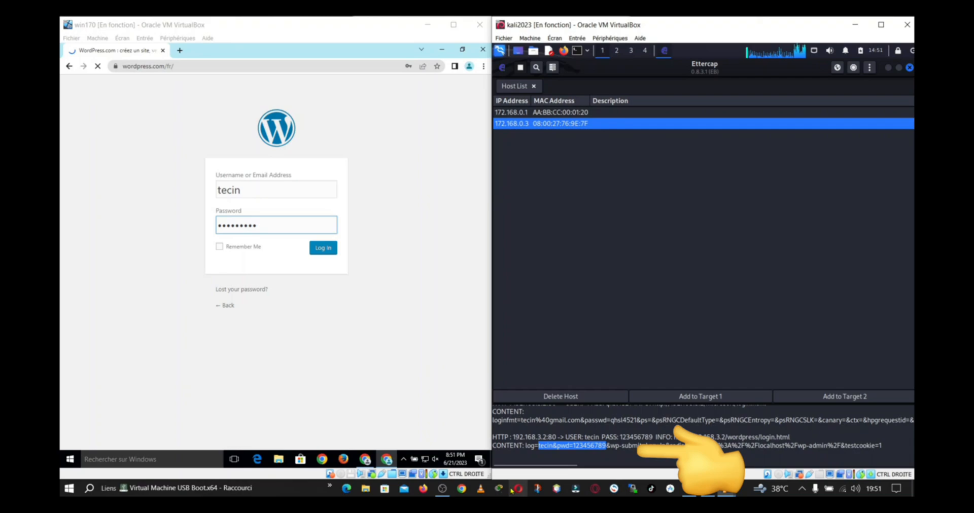
pyautogui.moveTo(146, 122)
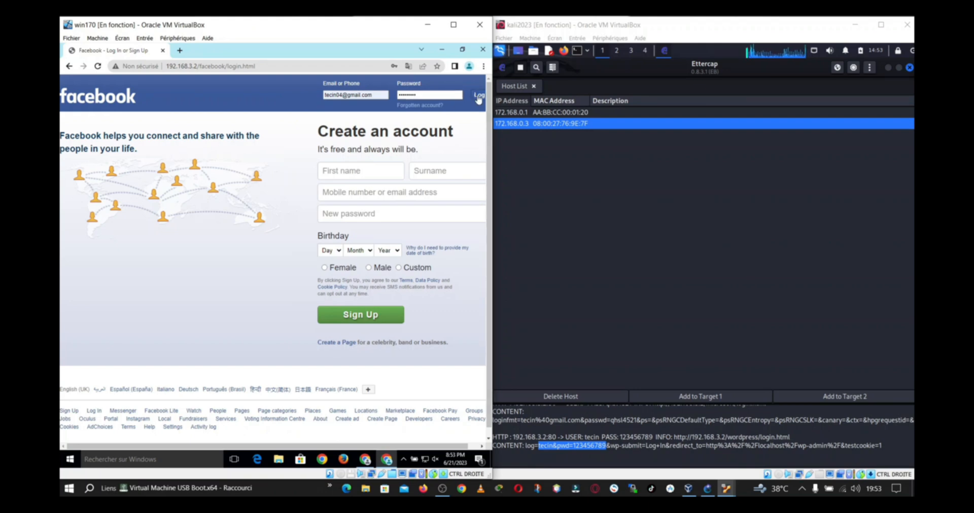
# - Submit the Facebook login form while Ettercap sniffs
pyautogui.click(477, 94)
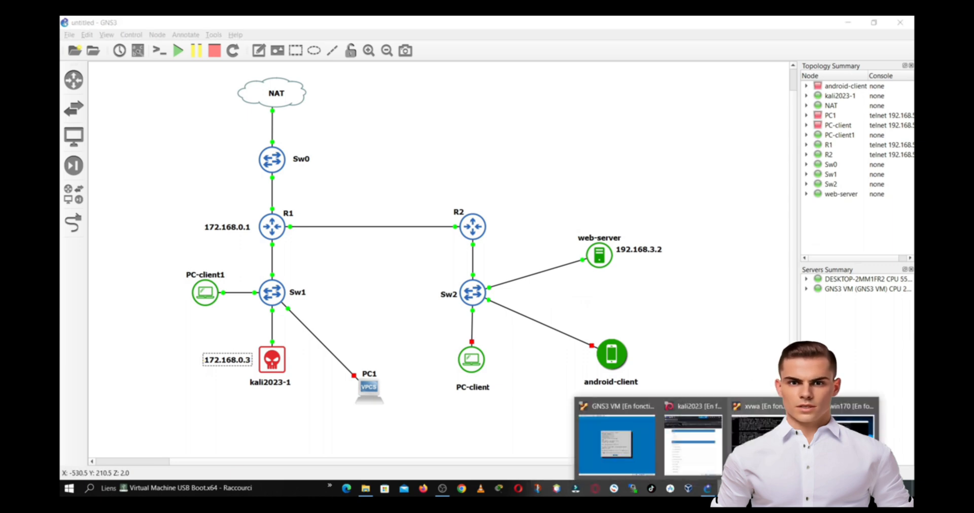
# - Switch to the Kali VM and run ifconfig in a terminal
pyautogui.click(615, 438)
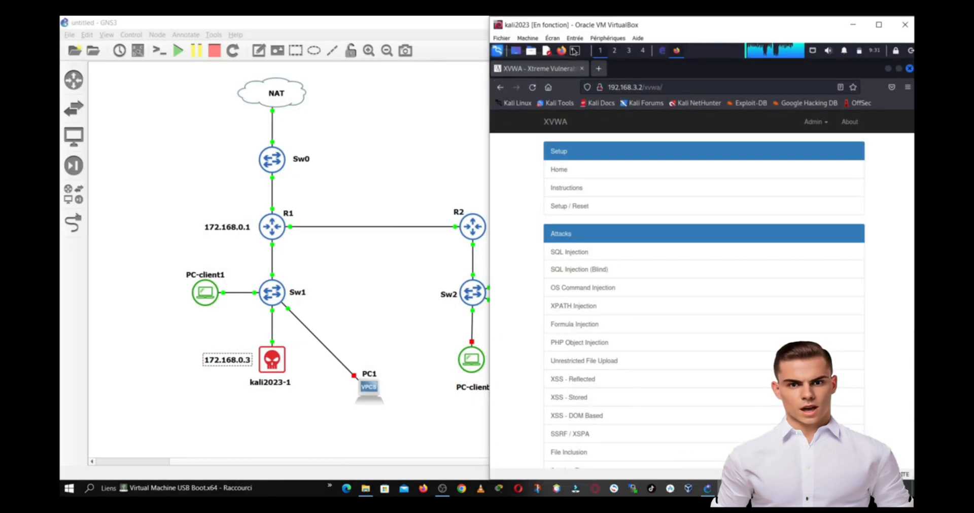
pyautogui.moveTo(574, 51)
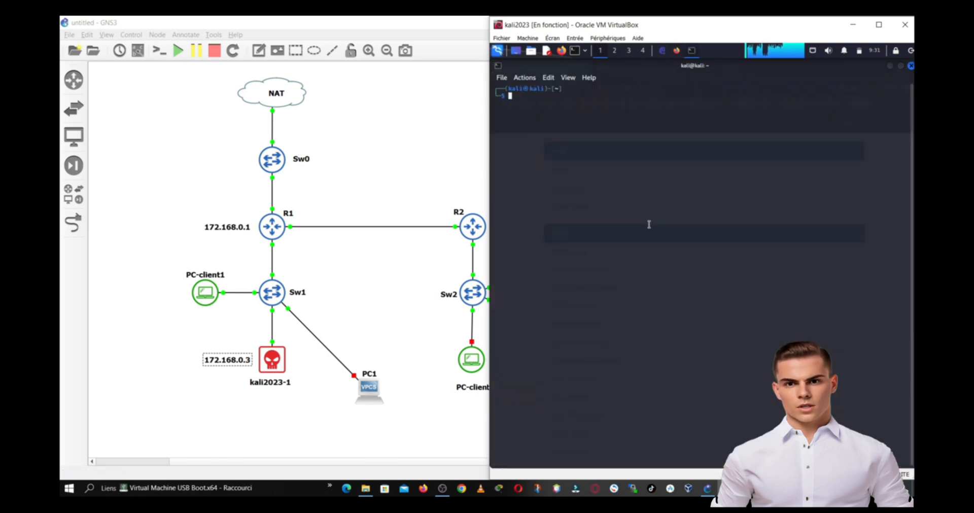
pyautogui.write('ifconfig')
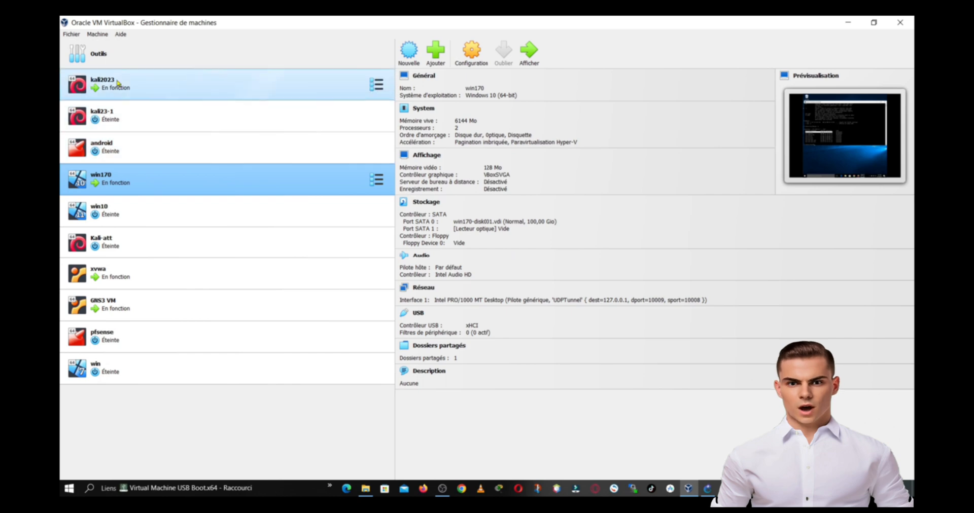
# - Select the running kali2023 machine in the VirtualBox Manager list
pyautogui.click(103, 83)
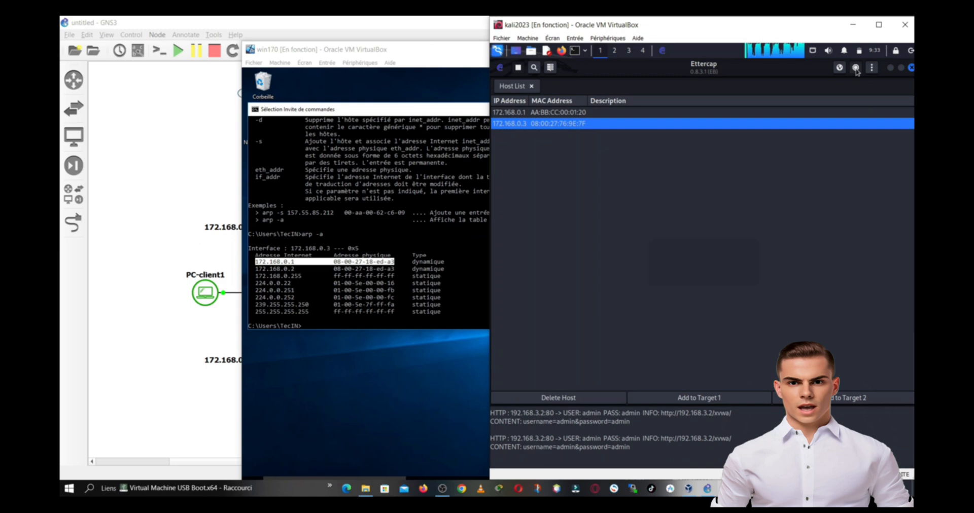
# - Stop the Ettercap attack, then bring up the win170 Command Prompt's properties after re-running arp -a
pyautogui.click(856, 67)
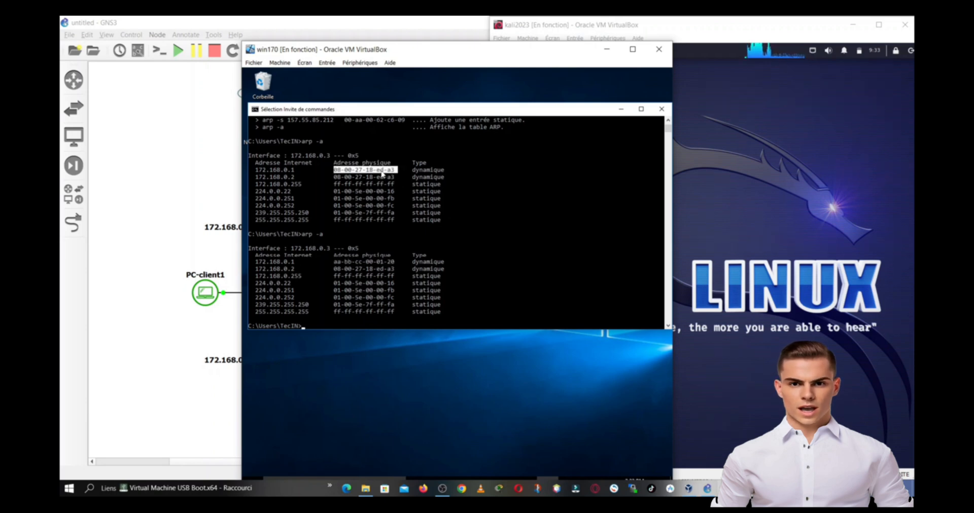
pyautogui.click(632, 48)
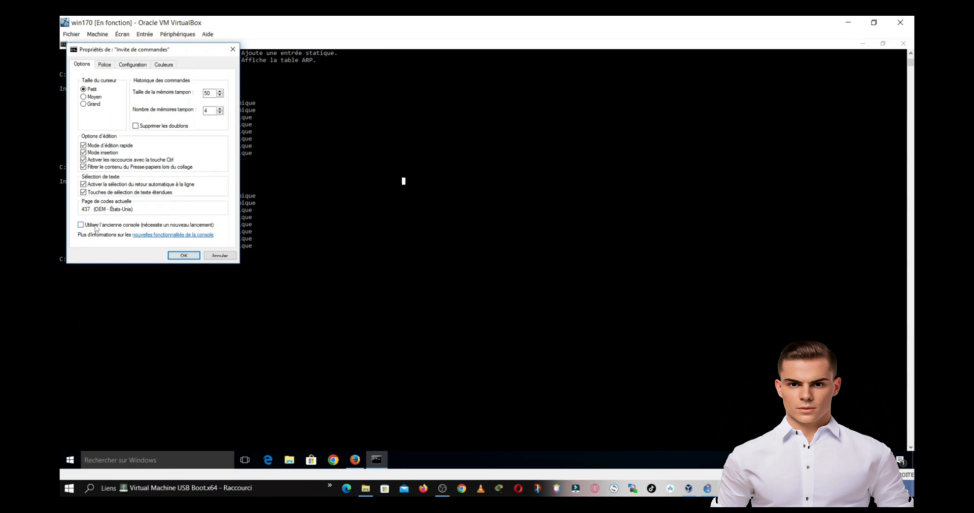
# - Choose a larger console font on the Police tab so both ARP tables read clearly
pyautogui.click(103, 65)
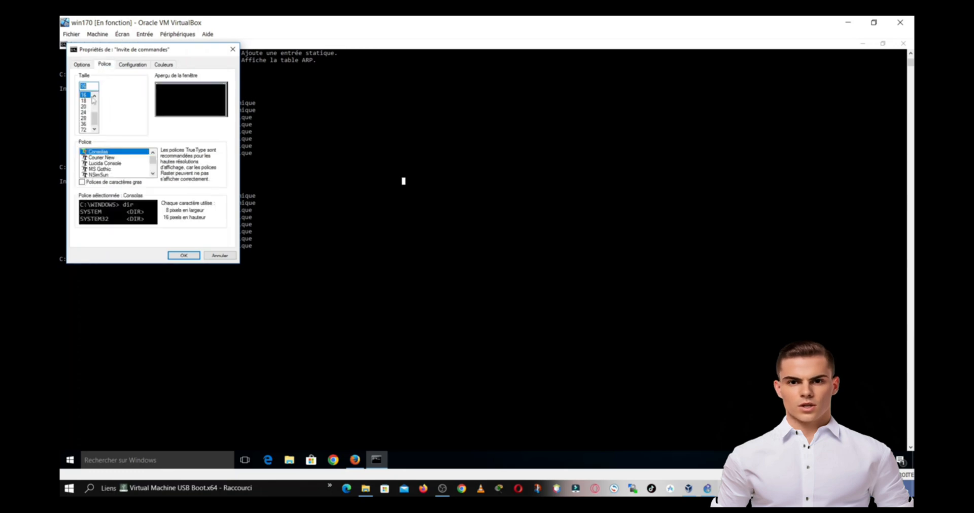
pyautogui.click(83, 118)
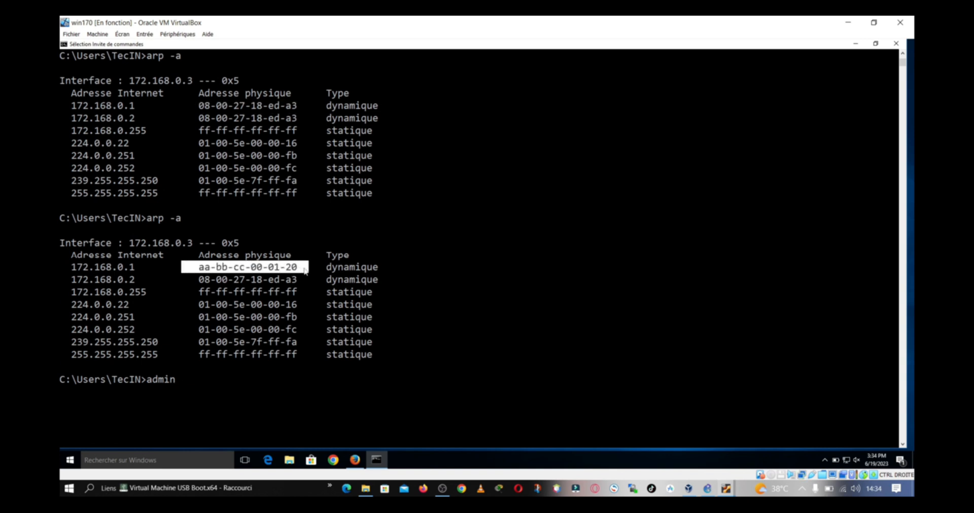
pyautogui.moveTo(143, 286)
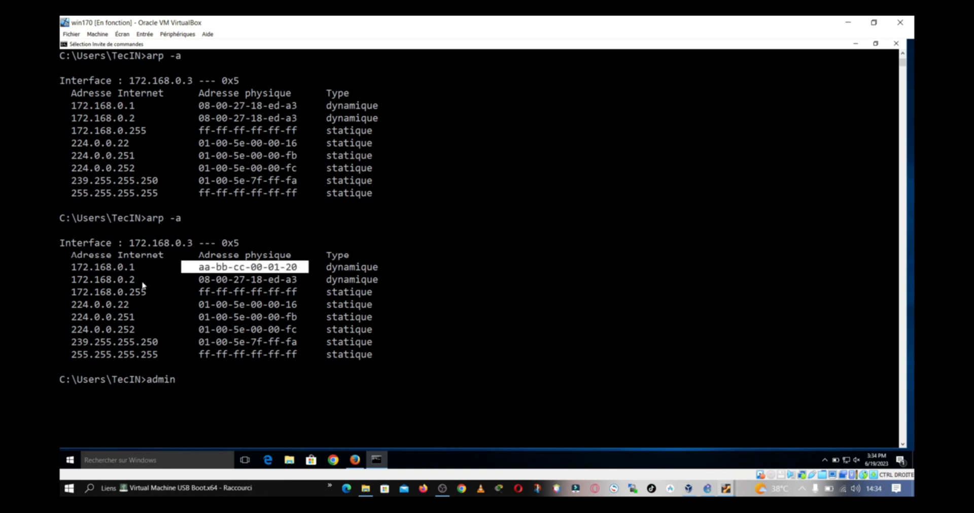